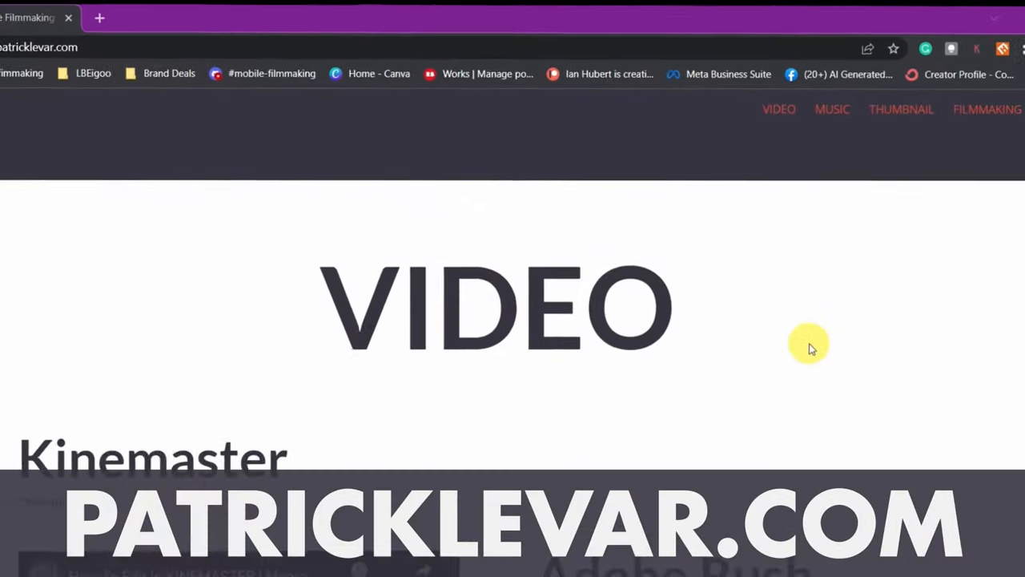
scroll(down, 3)
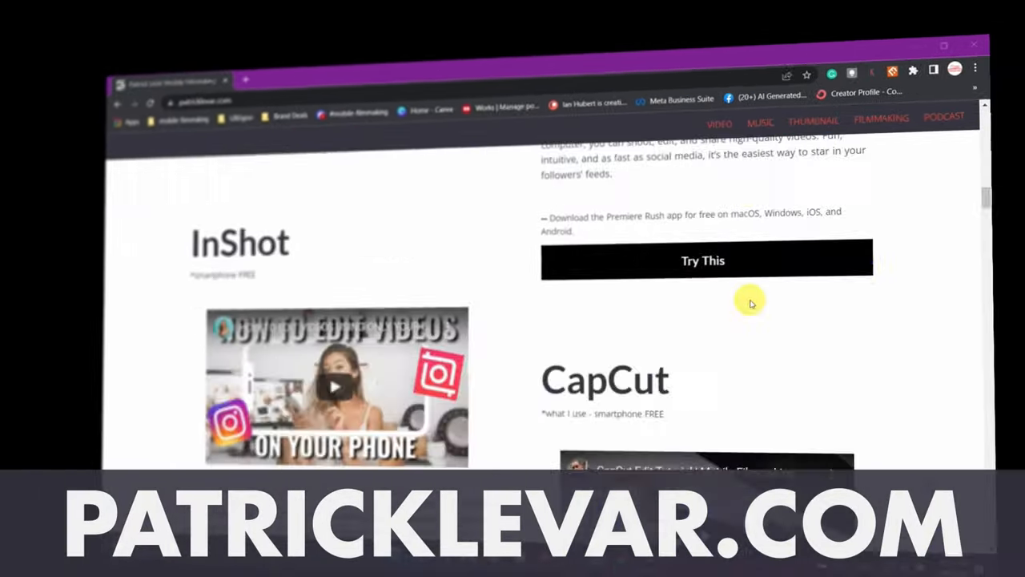